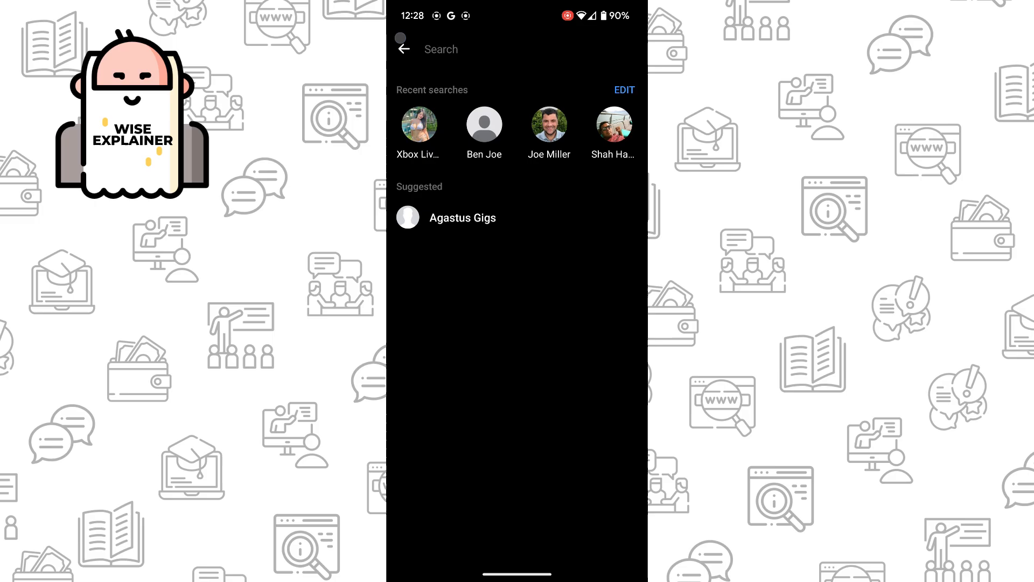
- Return to the chats list, reopen search and start editing the Recent searches list
click(403, 48)
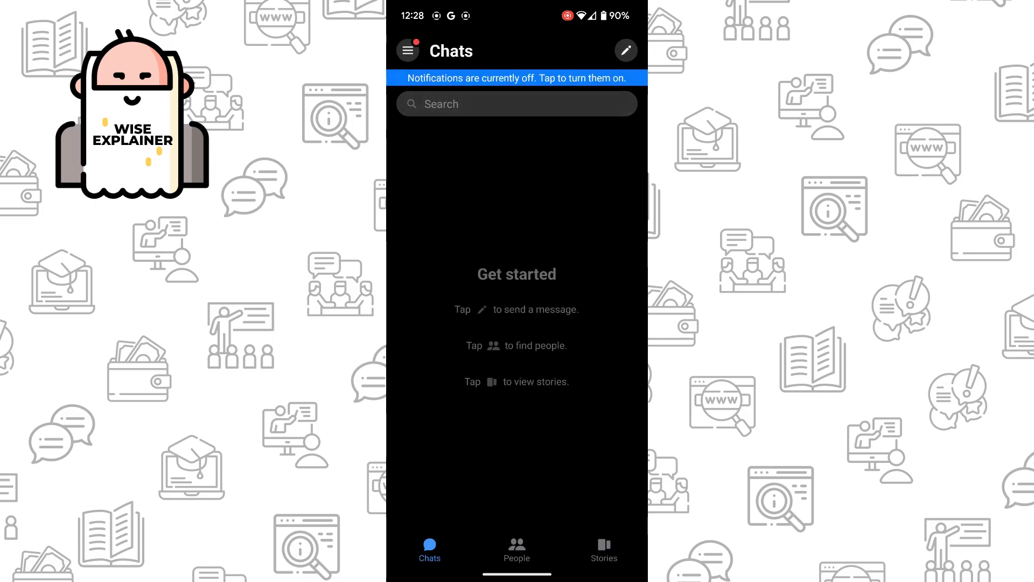
click(516, 103)
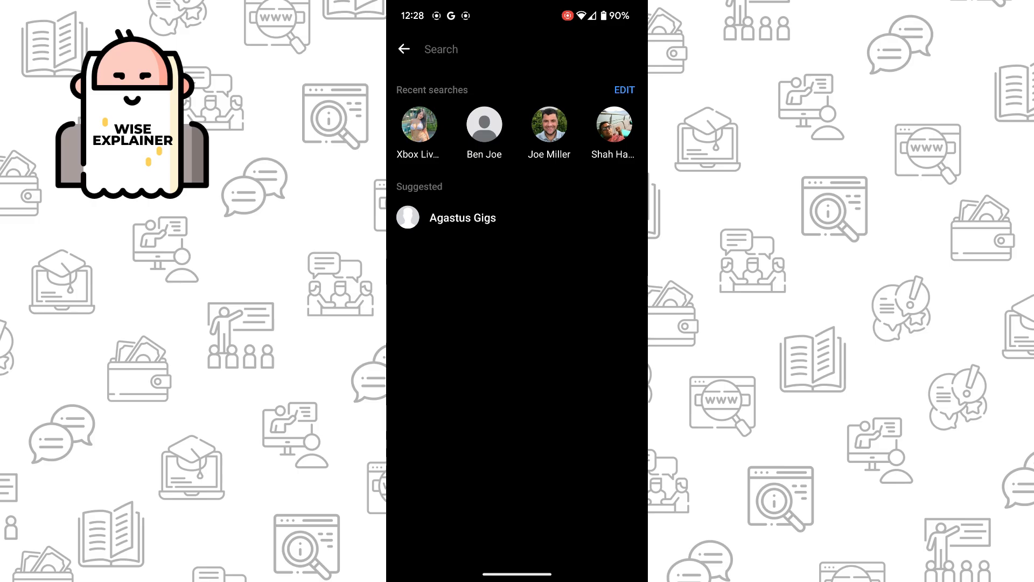
click(623, 89)
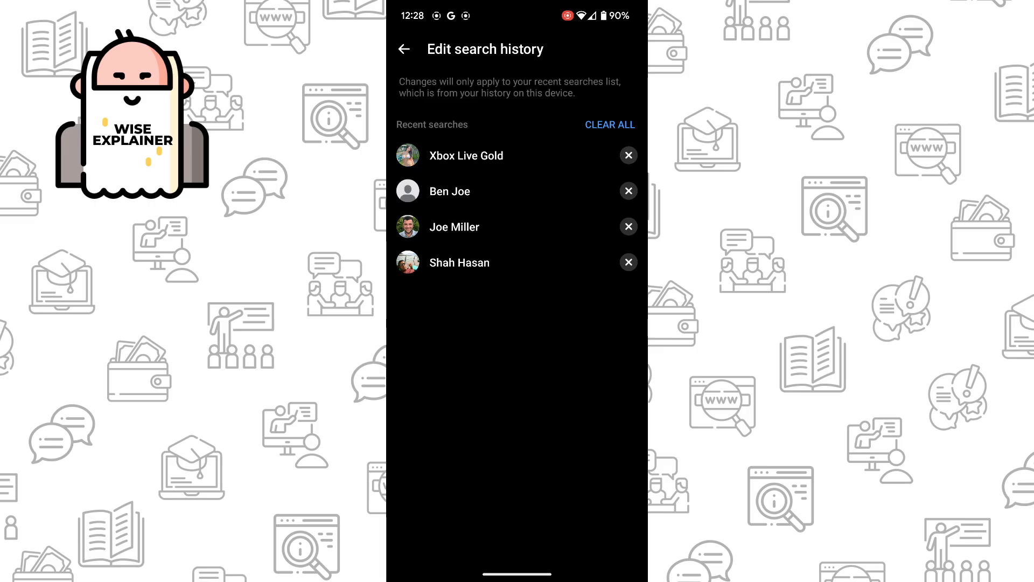
- Remove Xbox Live Gold, then clear all remaining searches and confirm with Clear Searches
click(627, 155)
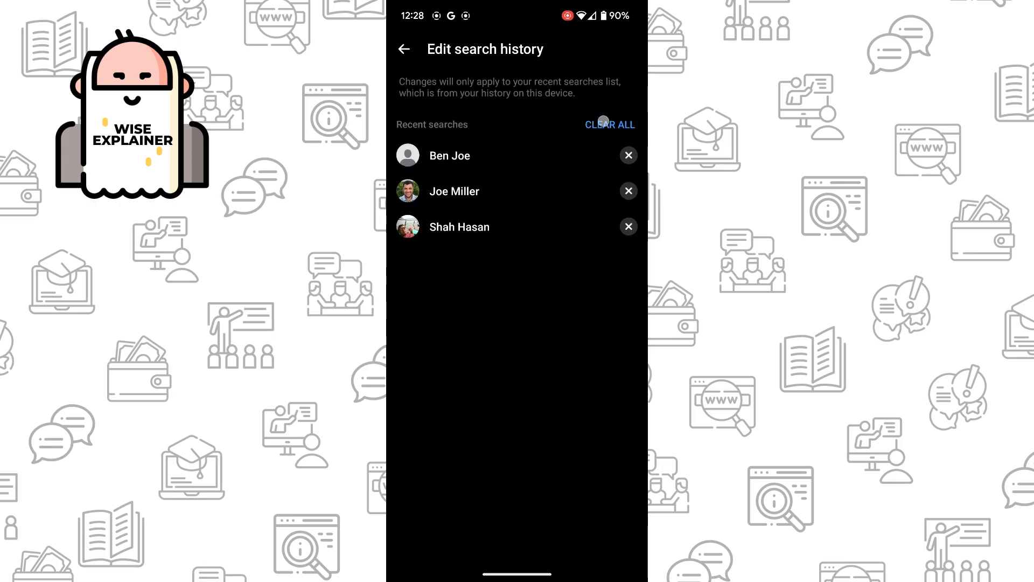
click(609, 124)
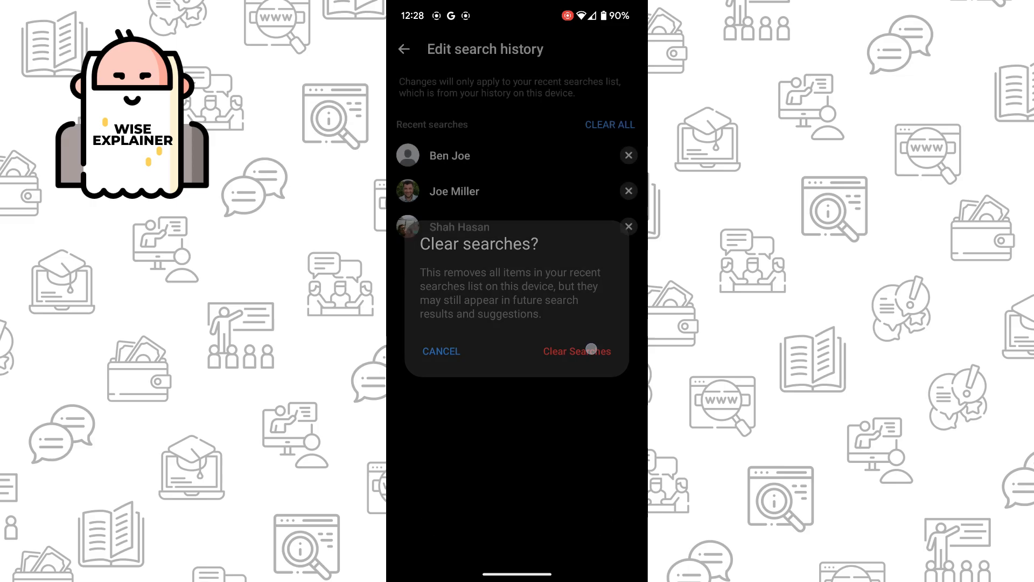
click(575, 351)
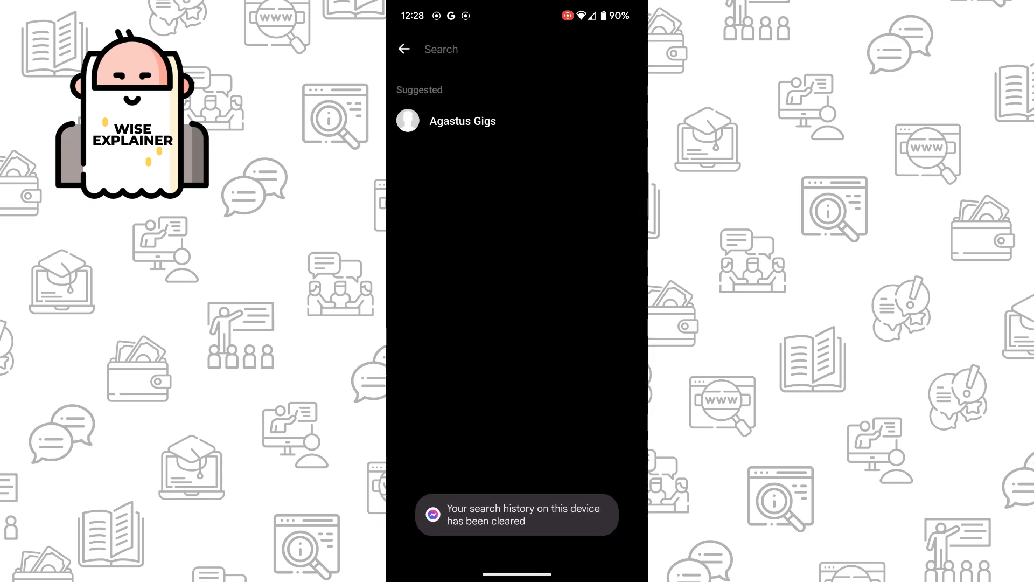